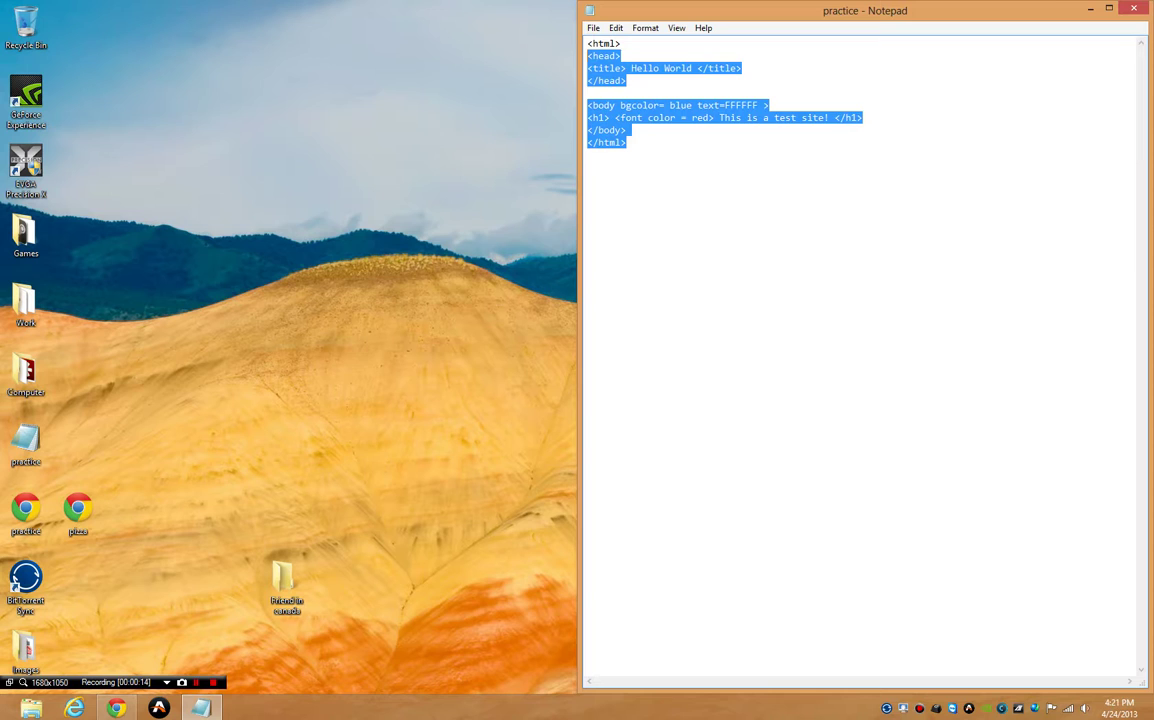
# Step: Open the pizza file from the desktop in Notepad beside the practice page
pyautogui.click(624, 142)
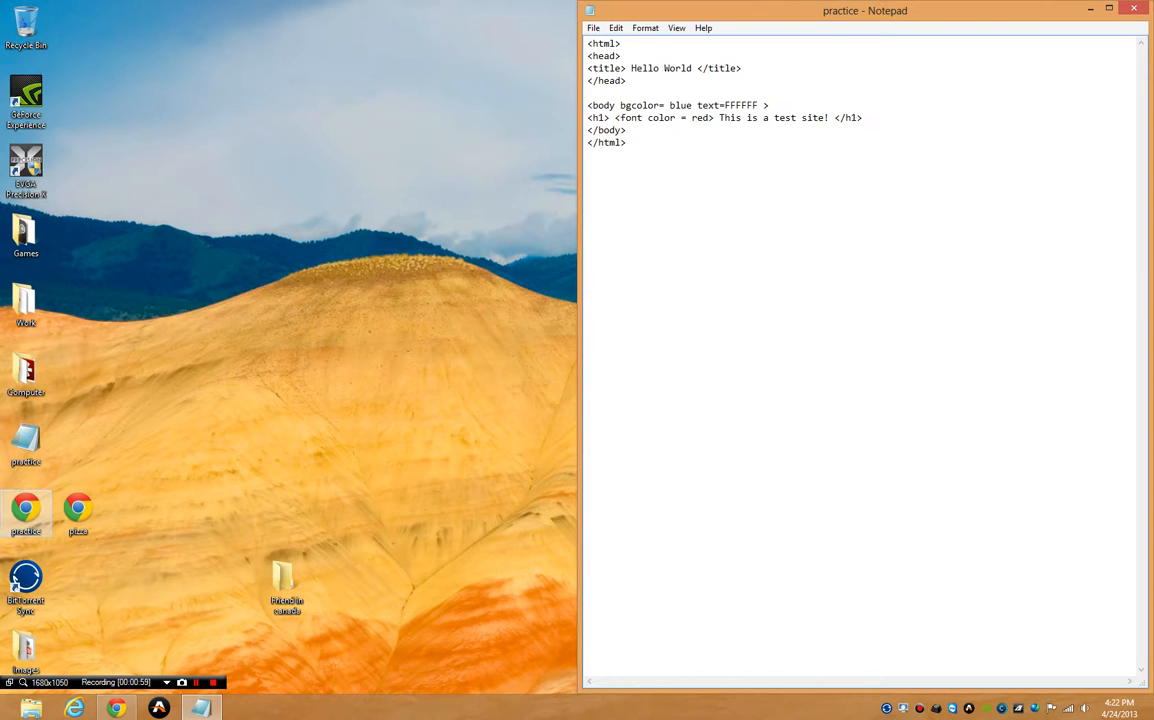
pyautogui.rightClick(78, 512)
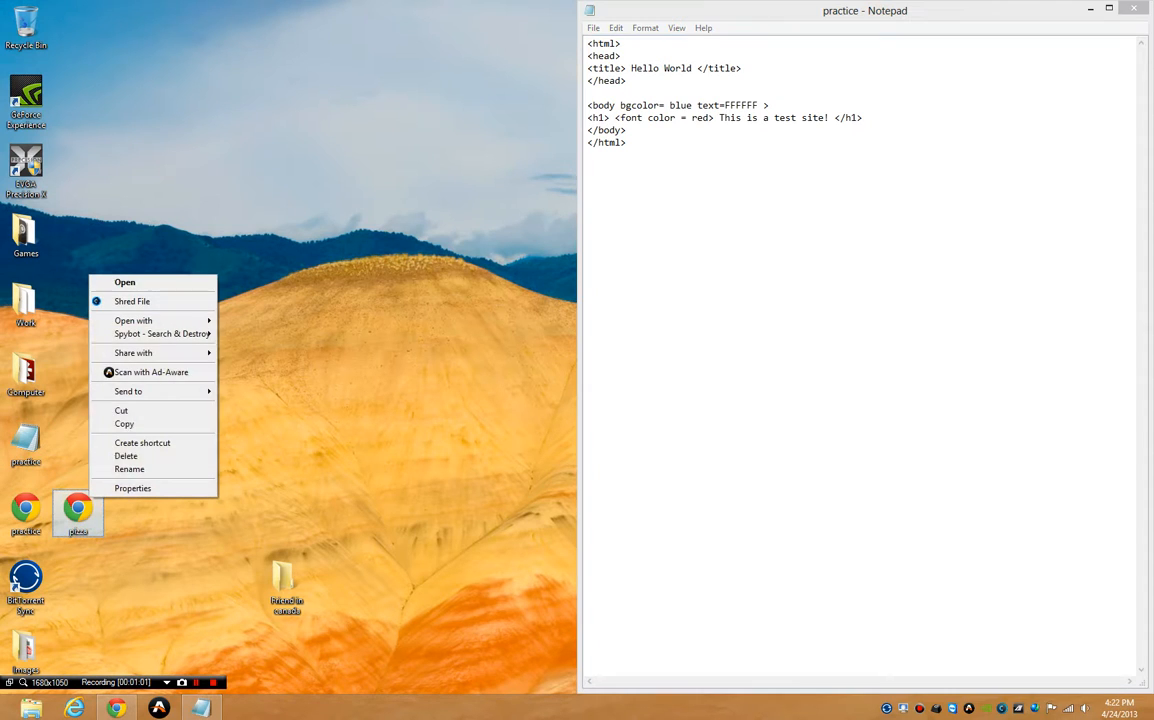
pyautogui.moveTo(132, 320)
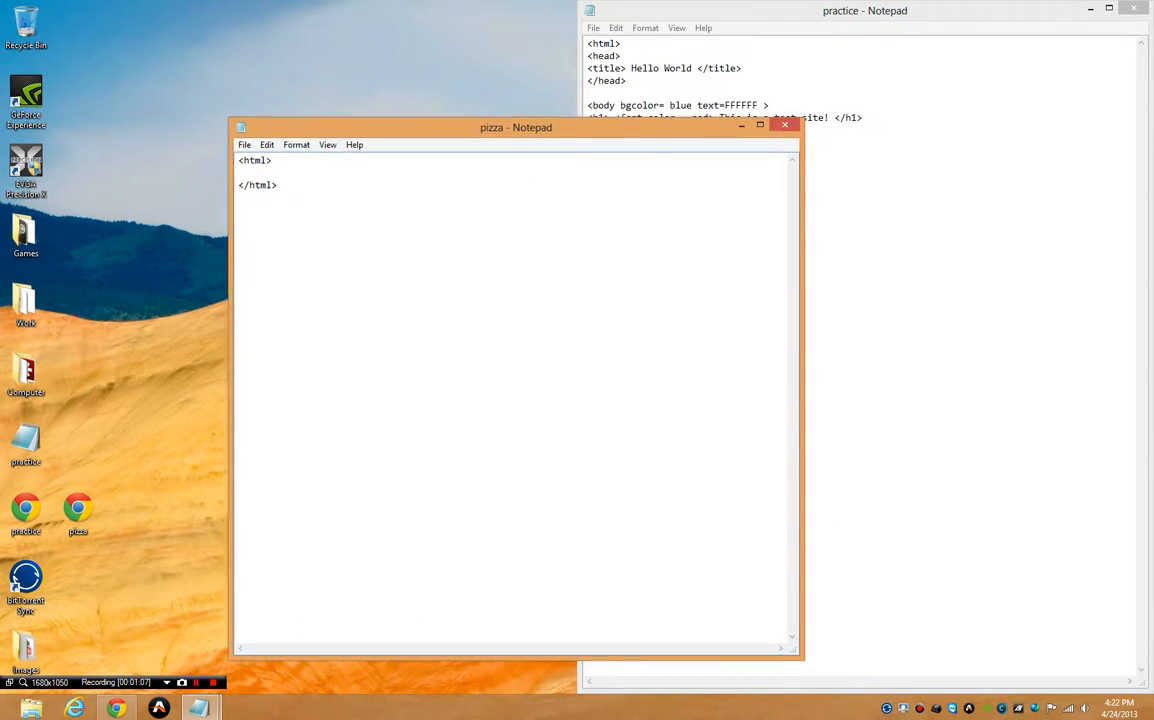
pyautogui.click(760, 128)
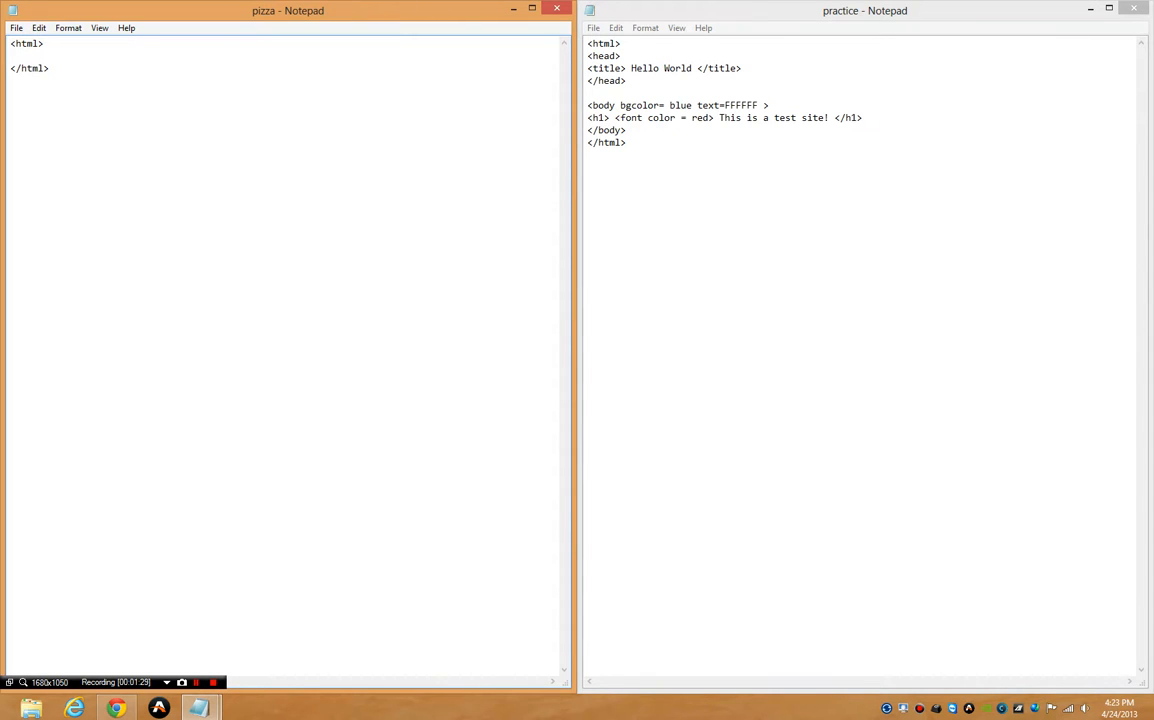
# Step: Close the practice window and add the line <title> Pizza </title> between the html tags
pyautogui.click(1132, 12)
pyautogui.write('<')
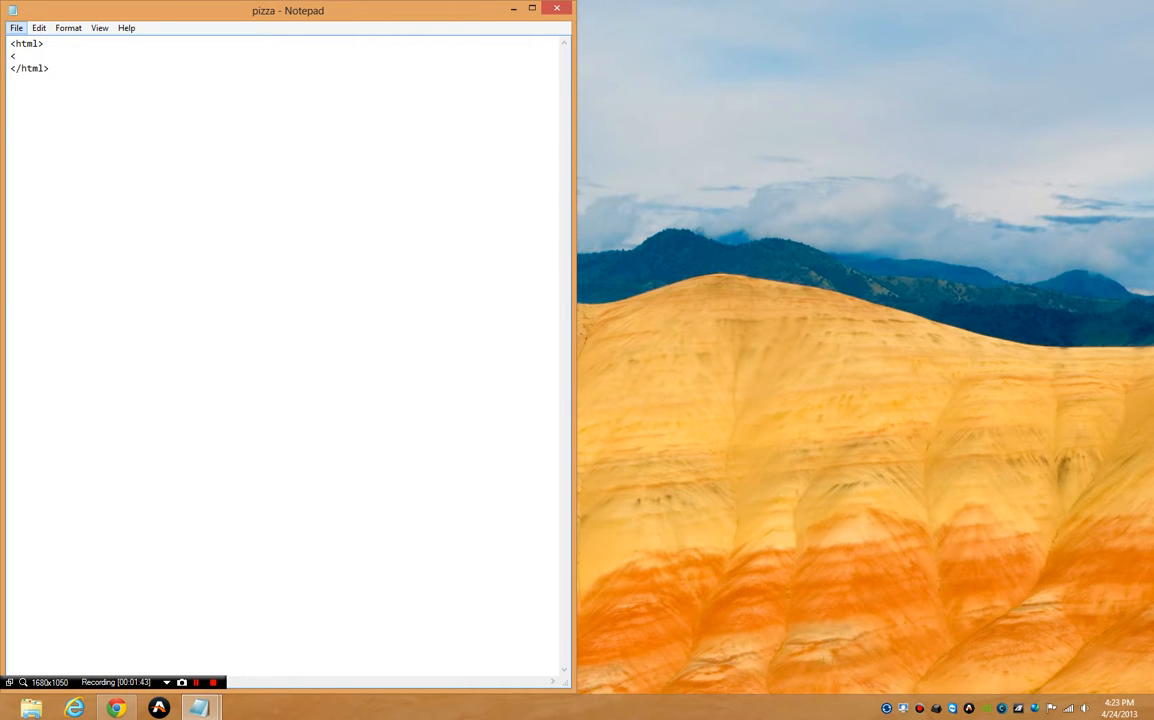
pyautogui.write('title')
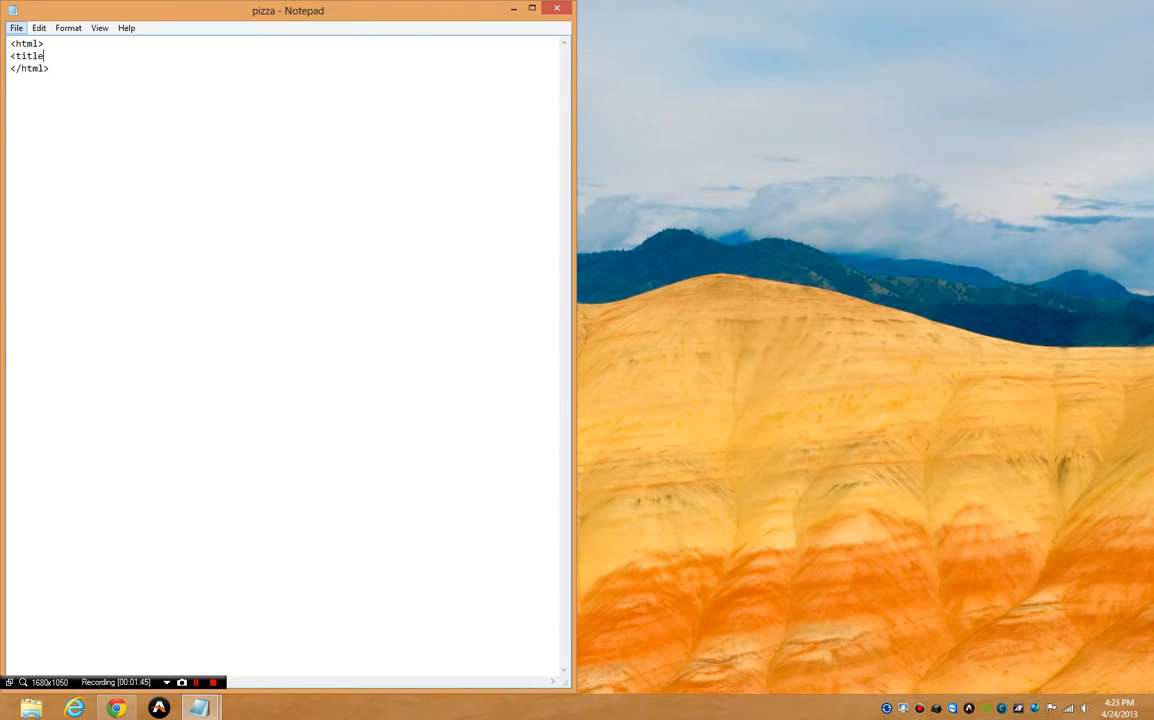
pyautogui.write('>')
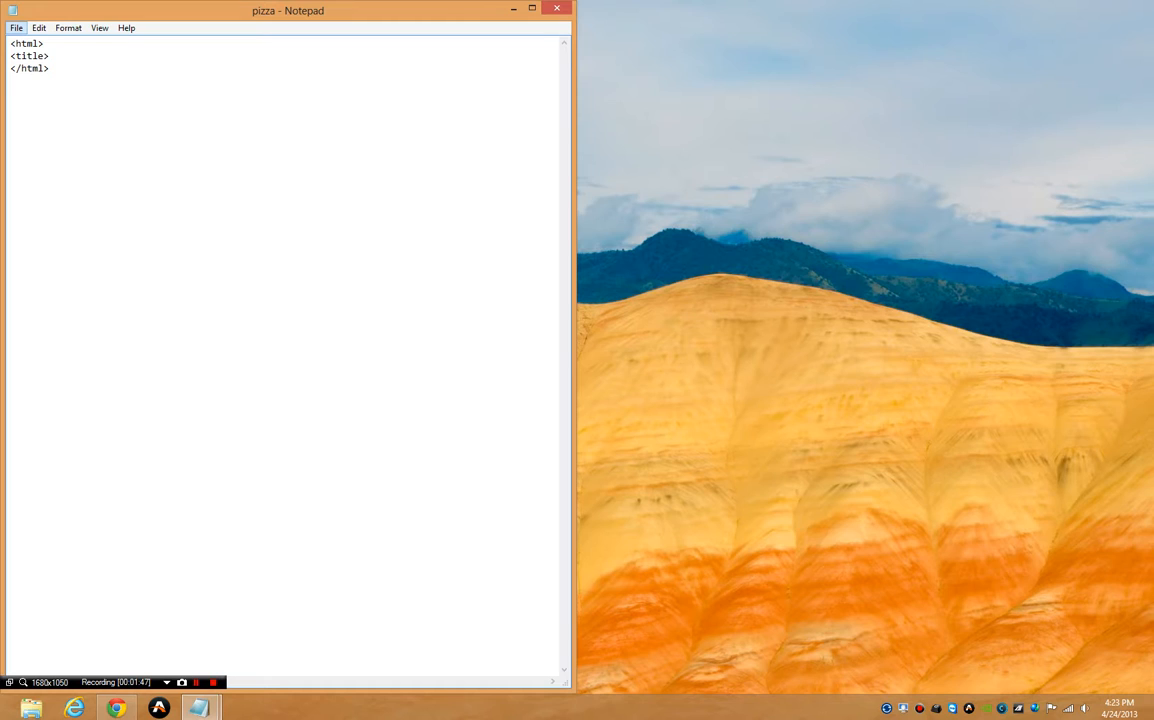
pyautogui.write('Piz')
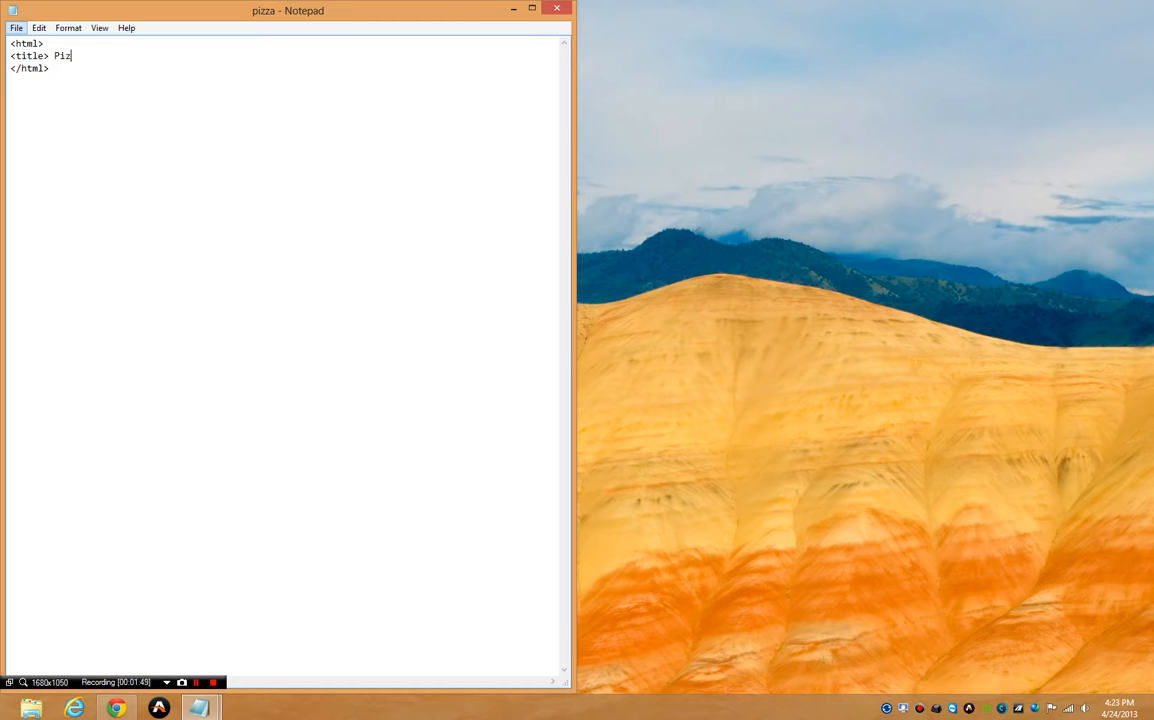
pyautogui.write('za <')
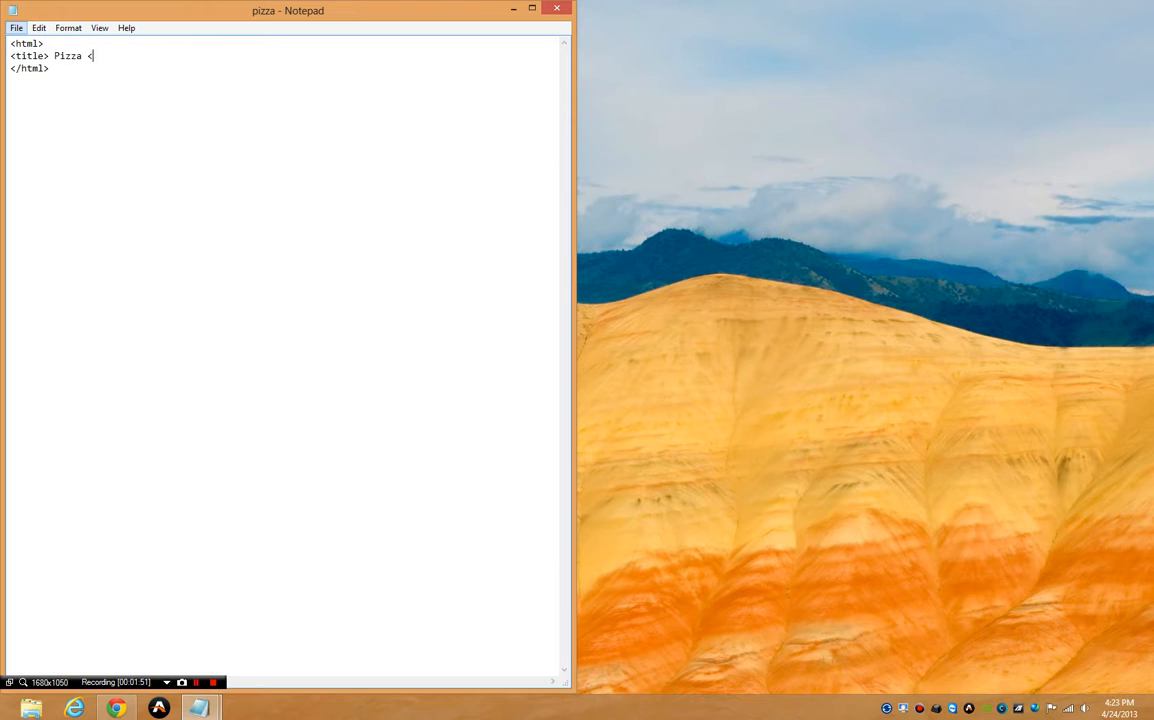
pyautogui.write('/')
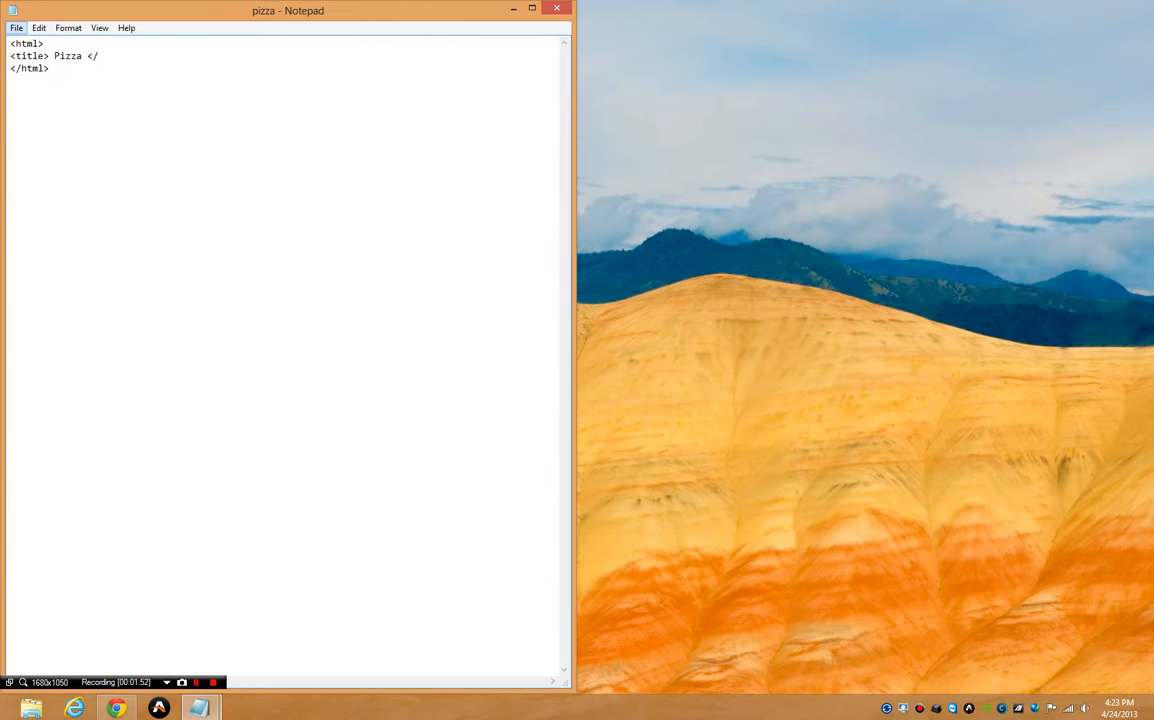
pyautogui.write('title>')
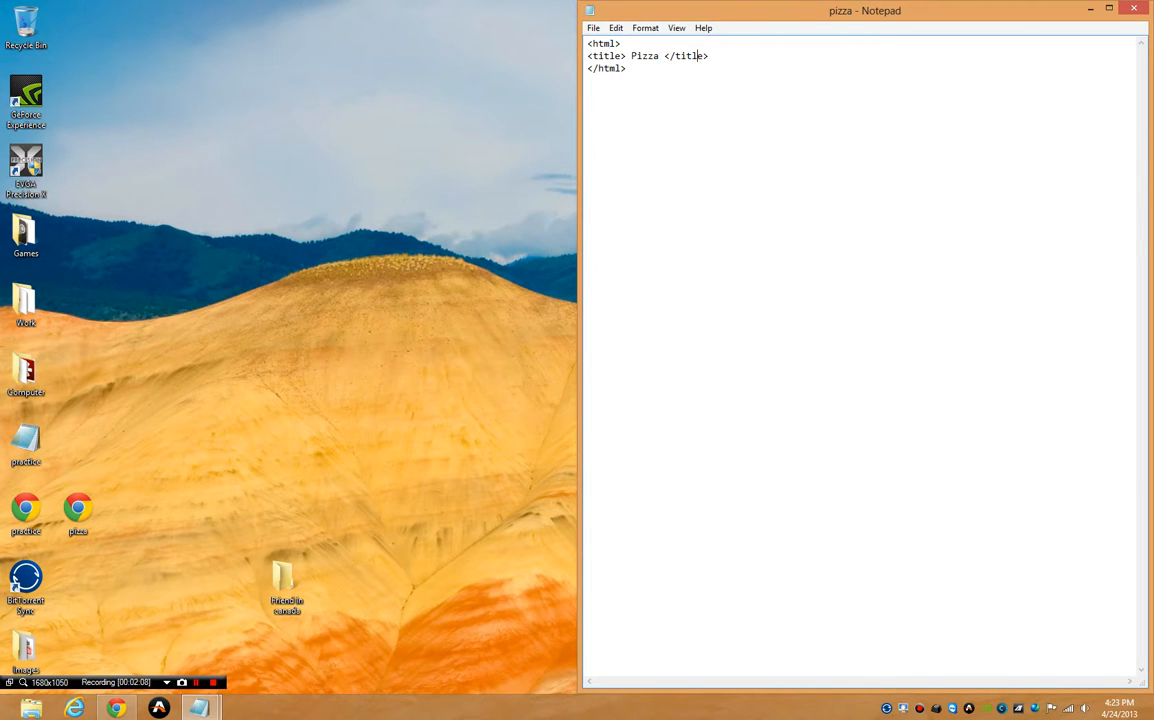
# Step: Add a line of random letters after the title and open the saved pizza page in Chrome
pyautogui.write(';oazgn;zdgnat;')
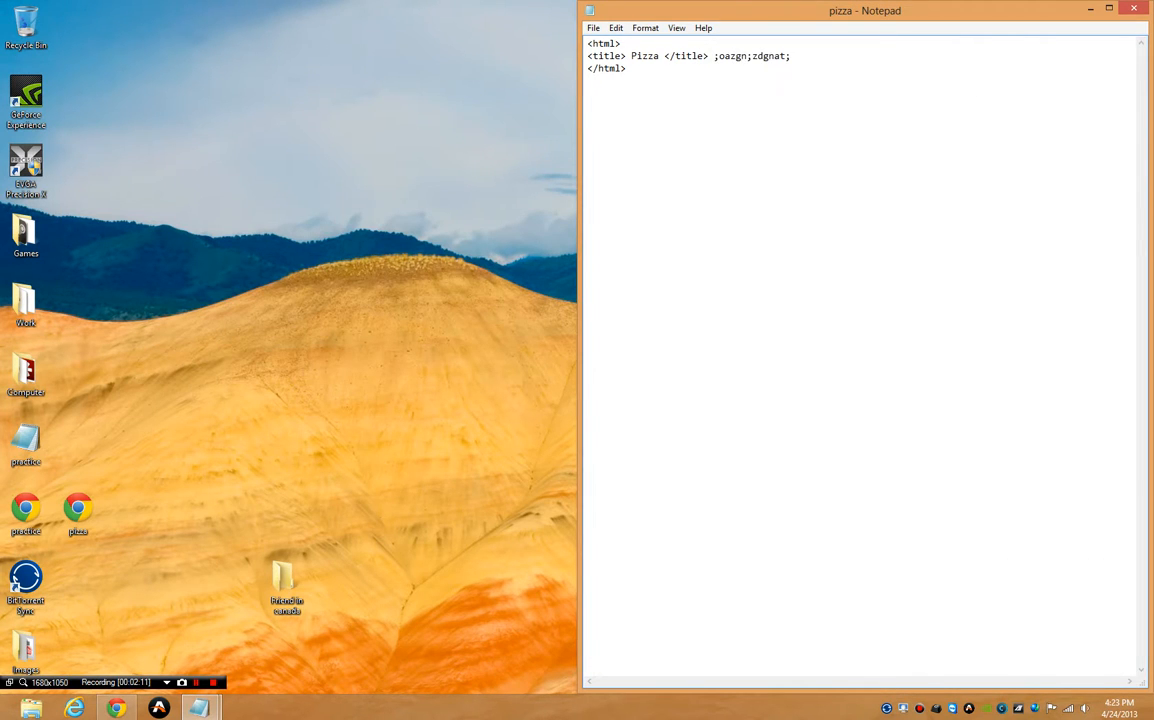
pyautogui.write('o')
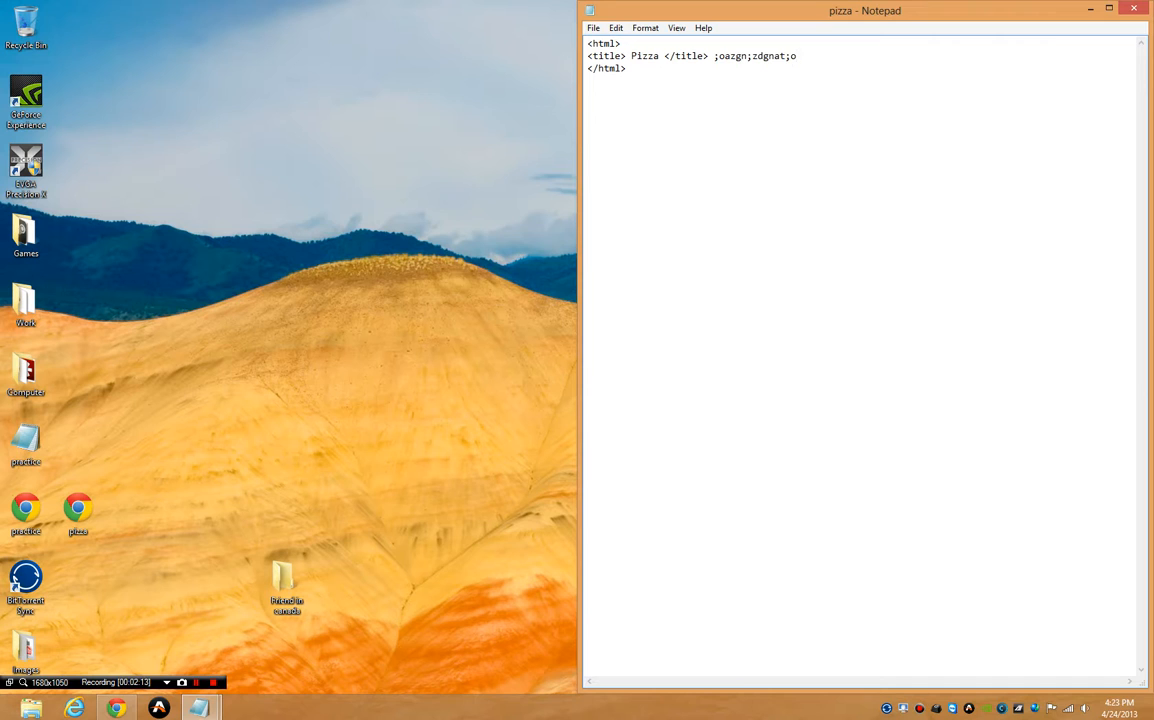
pyautogui.click(78, 512)
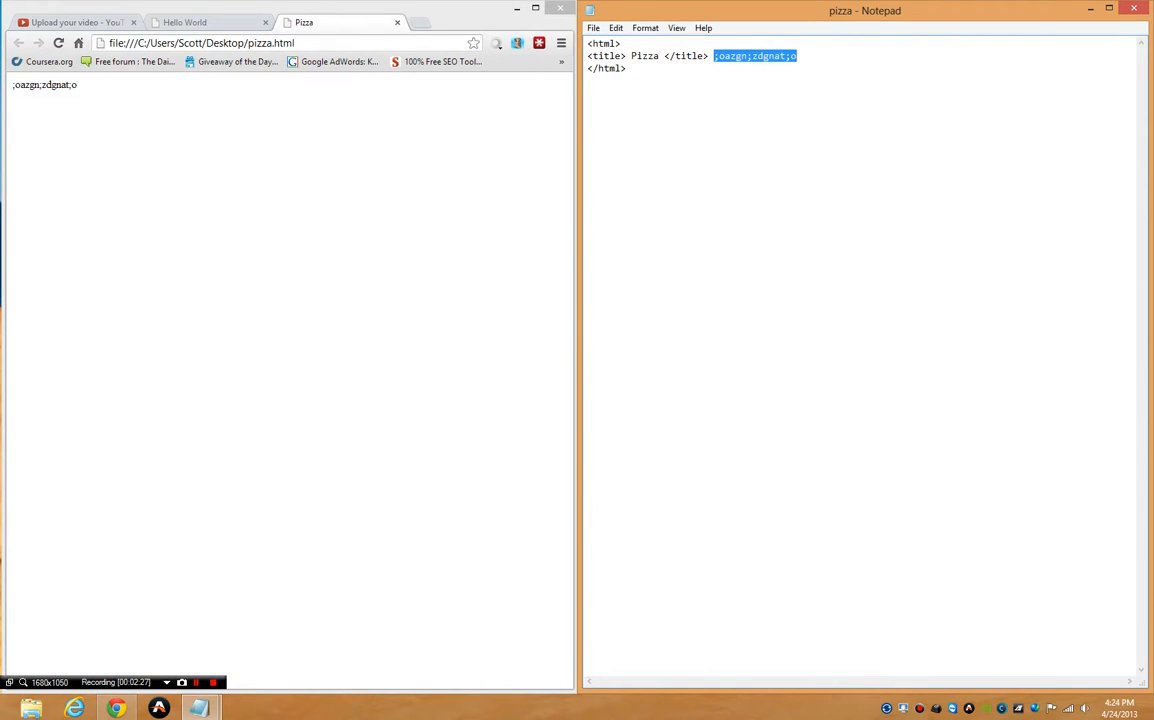
# Step: Remove the stray letters from the pizza page and show the Hello World tab in Chrome
pyautogui.press('Delete')
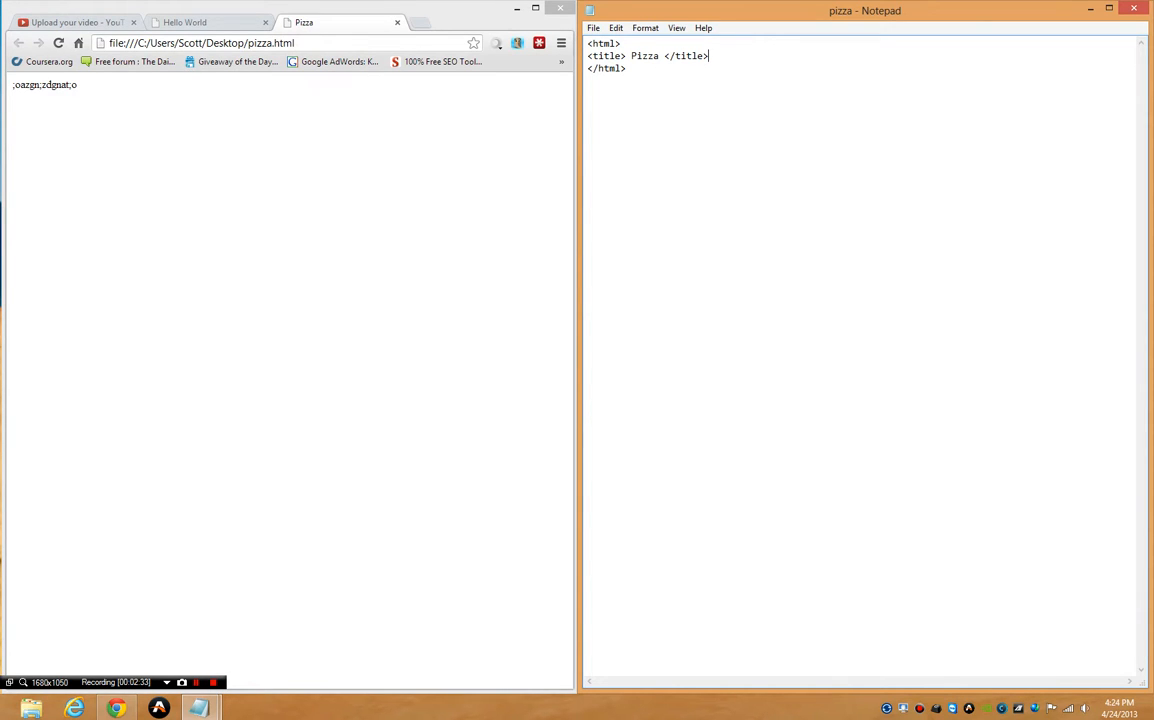
pyautogui.click(210, 20)
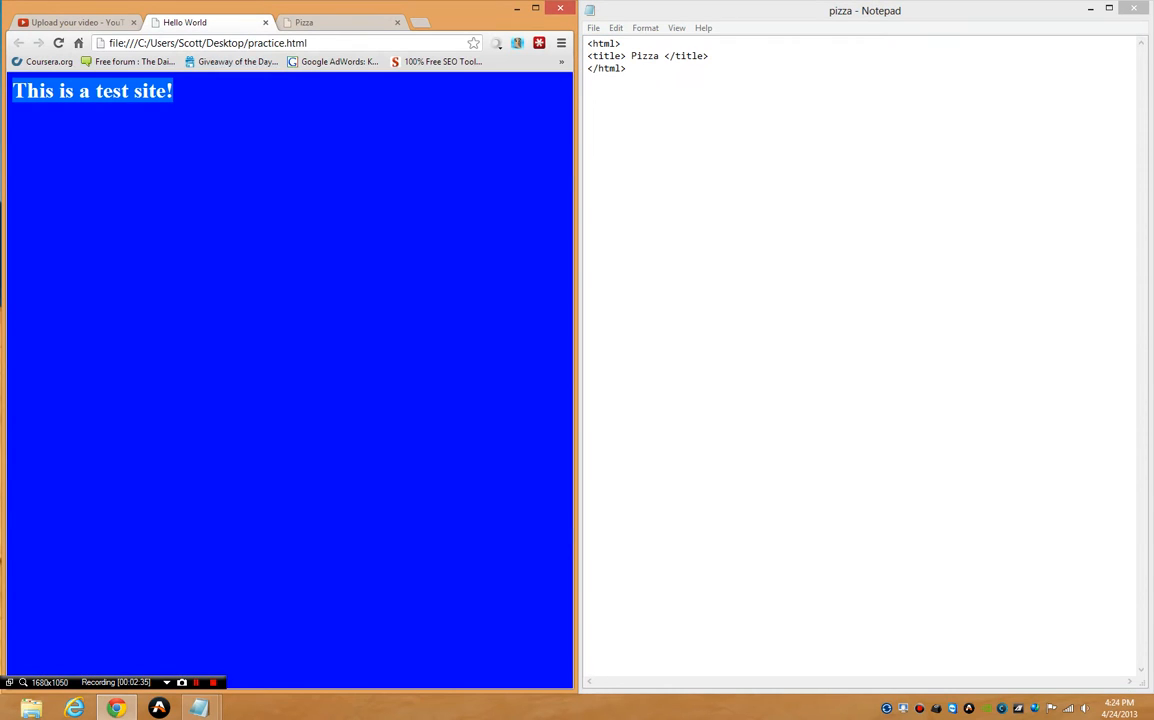